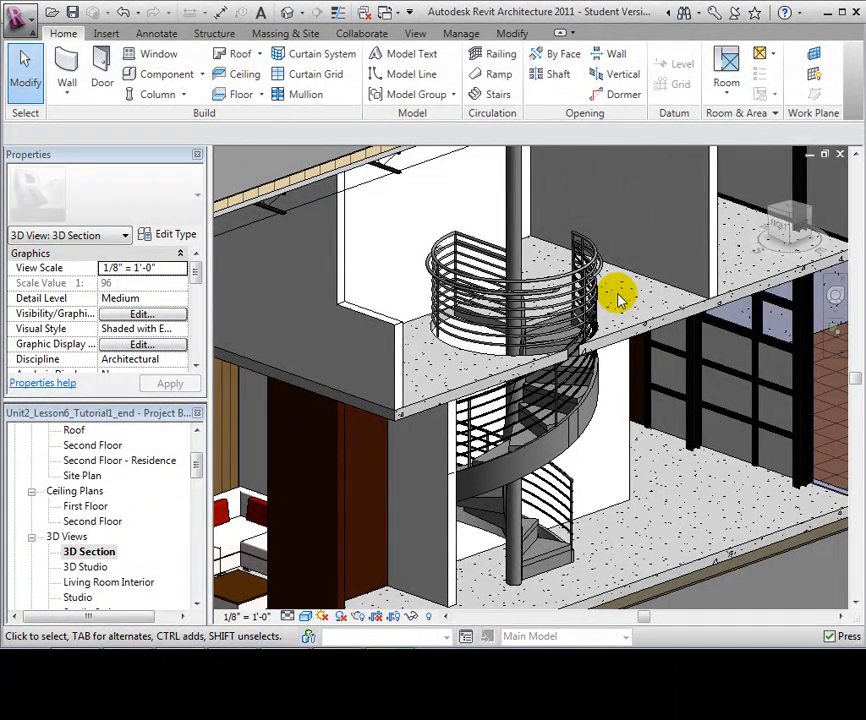
Step: Switch the ribbon to the Manage tab
left_click(459, 33)
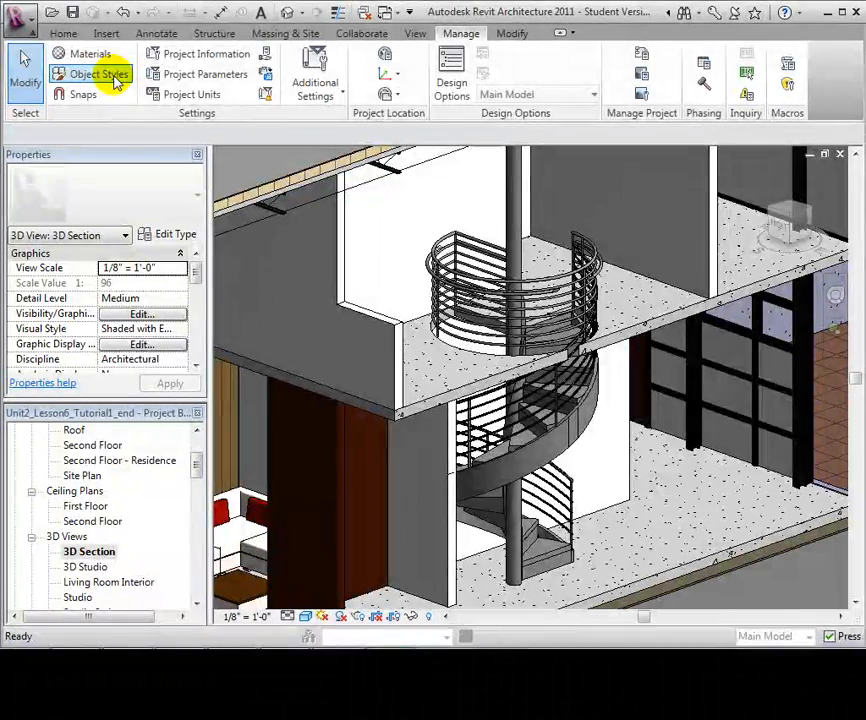
Step: In Object Styles, scroll to Railings and browse materials for its Material cell
left_click(94, 74)
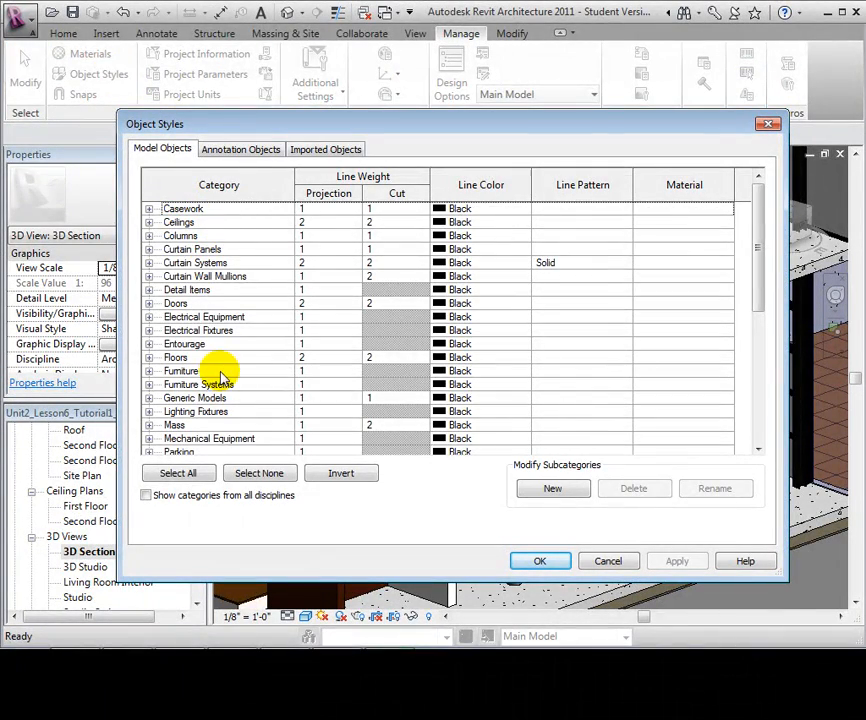
mouse_move(673, 330)
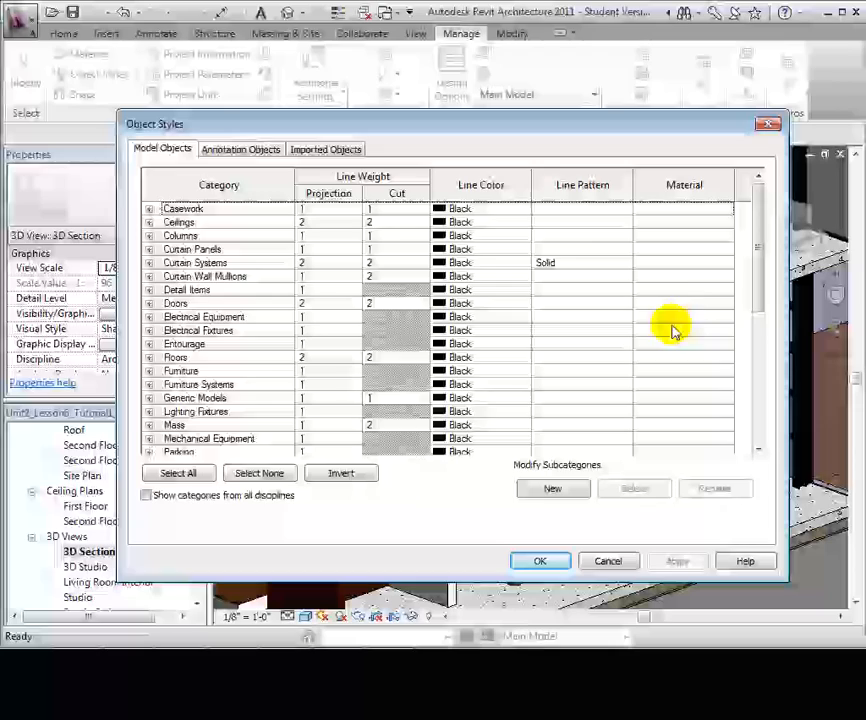
scroll("down", 3)
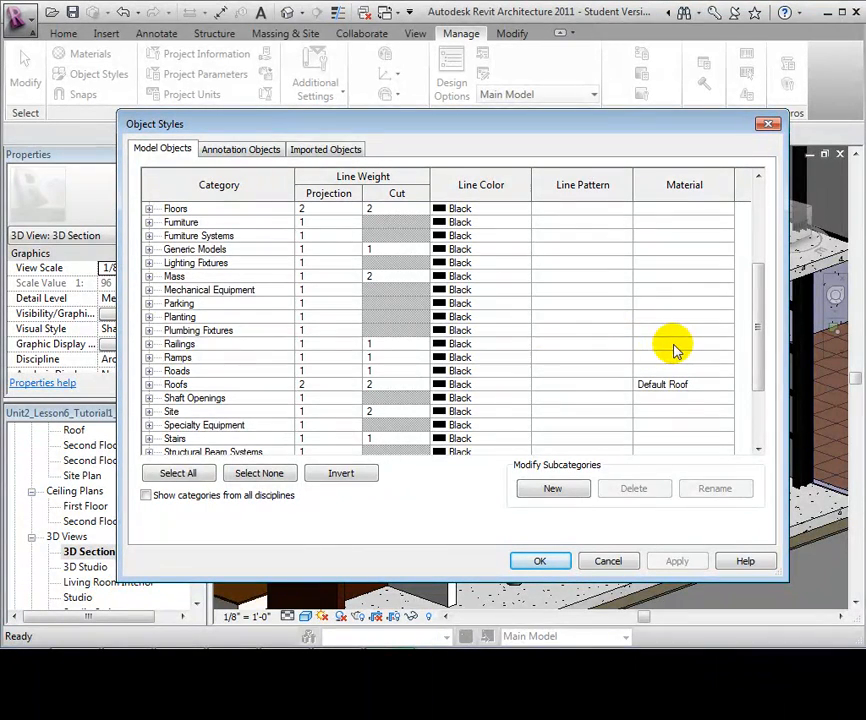
left_click(179, 343)
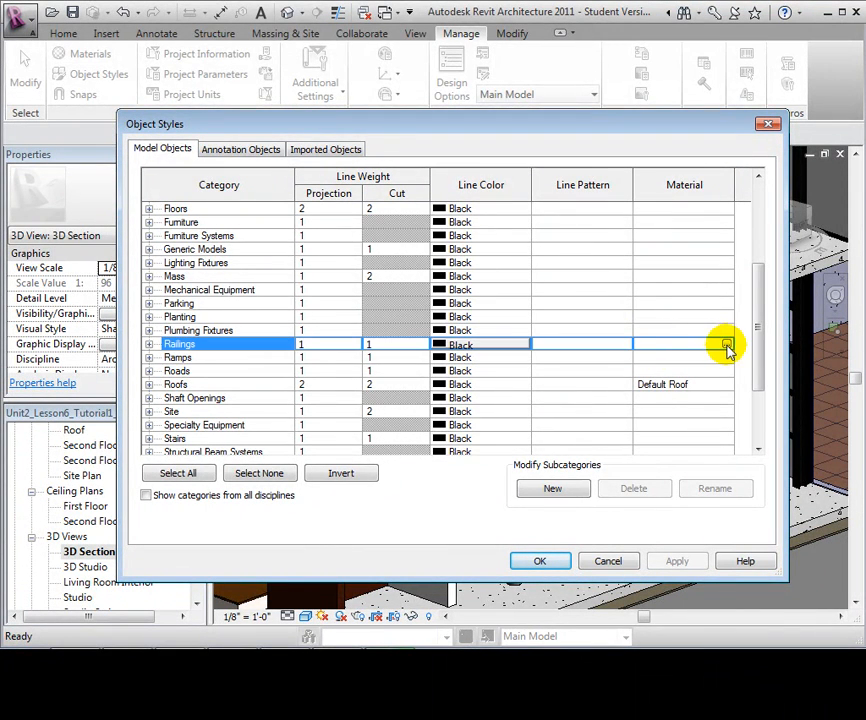
left_click(727, 343)
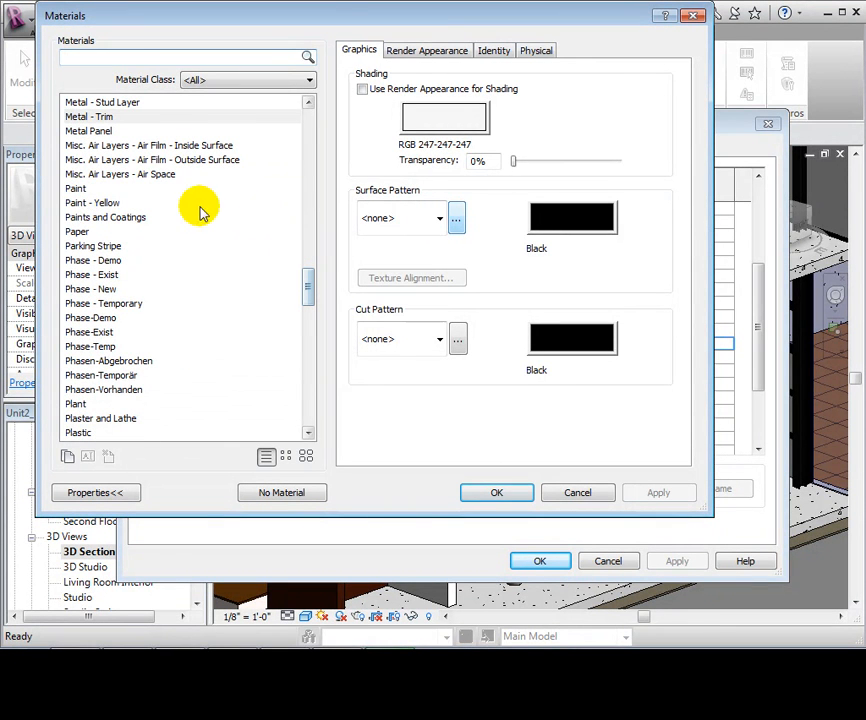
Step: Assign Paint - Yellow to the Railings category and close Object Styles
left_click(92, 203)
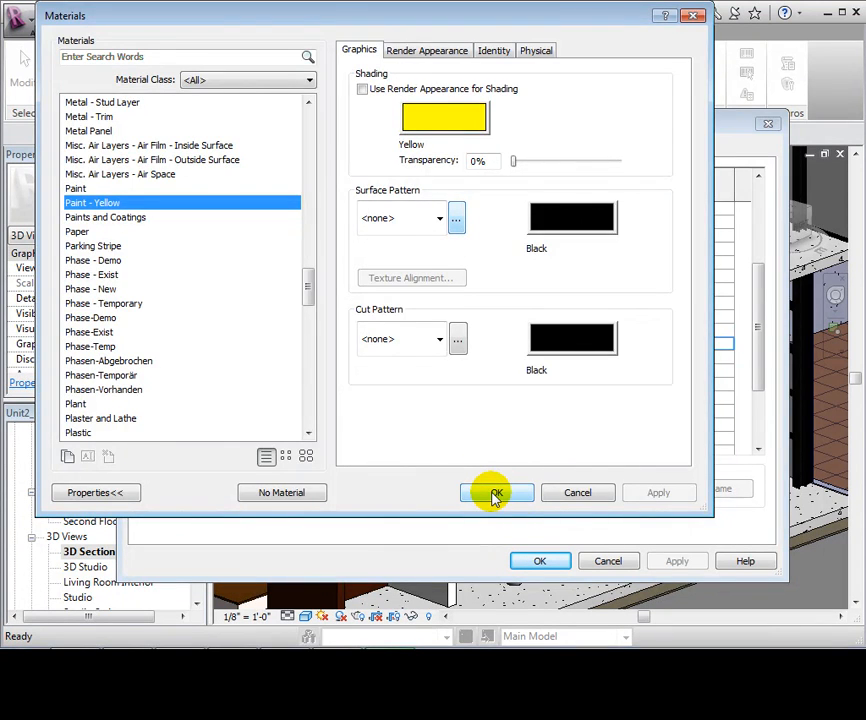
left_click(495, 492)
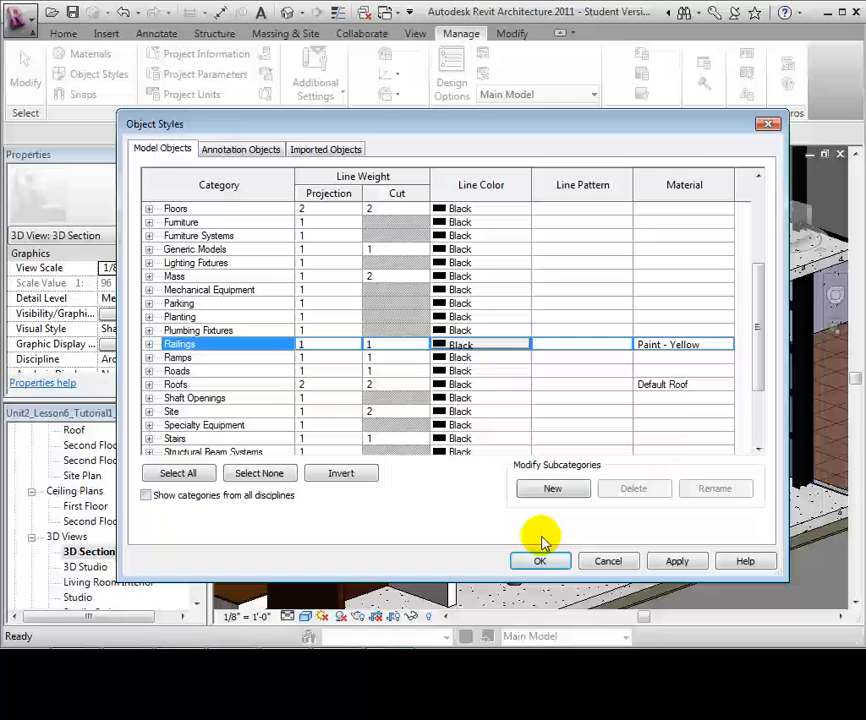
left_click(540, 561)
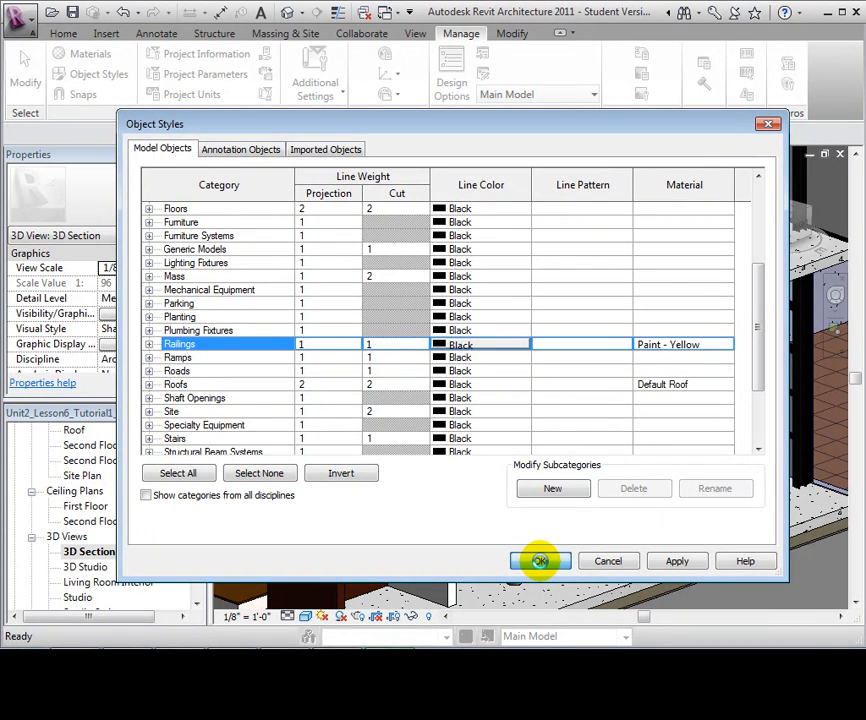
left_click(541, 560)
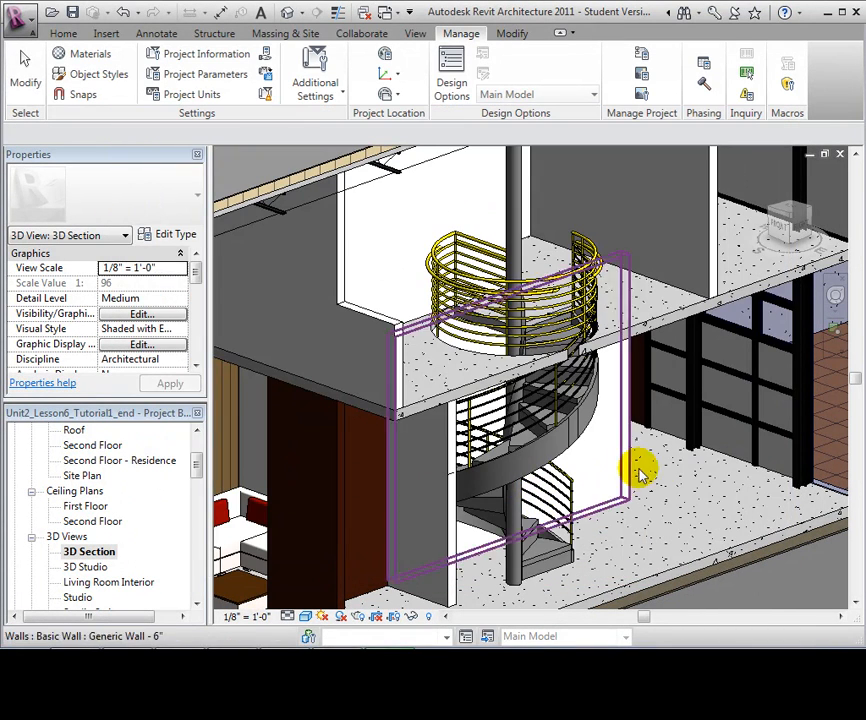
Step: Select the upper-floor Guardrail - Pipe spiral railing and open Edit Type
left_click(657, 475)
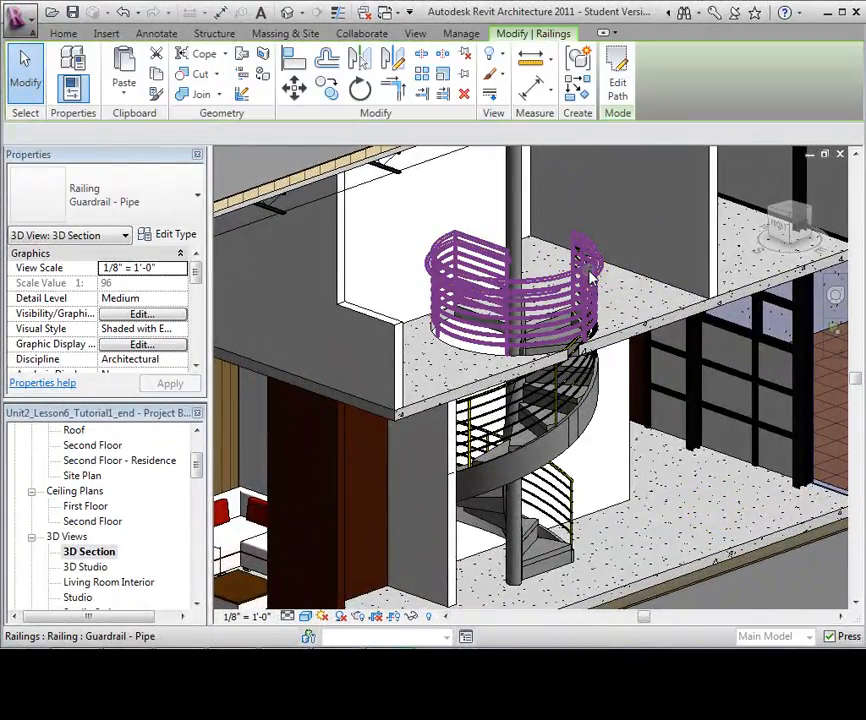
left_click(515, 290)
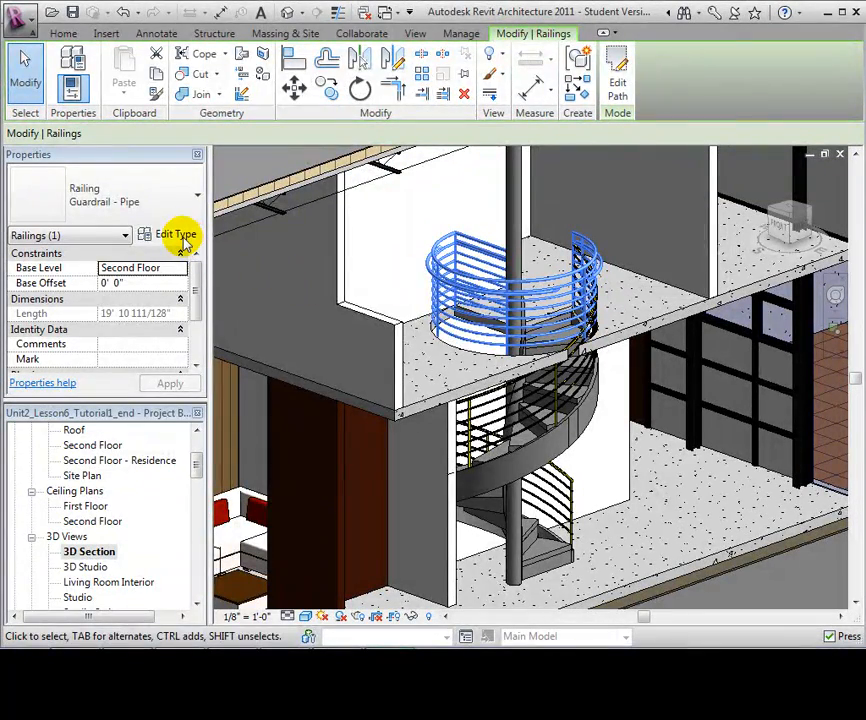
left_click(178, 234)
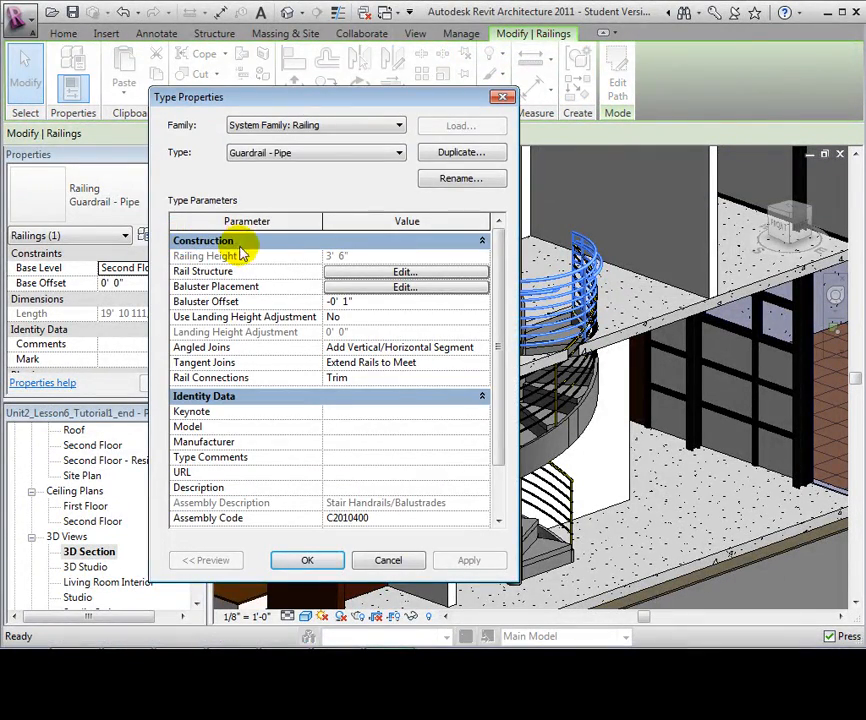
Step: In Rail Structure, set rails 1 and 3 to Paint - Blue
left_click(405, 271)
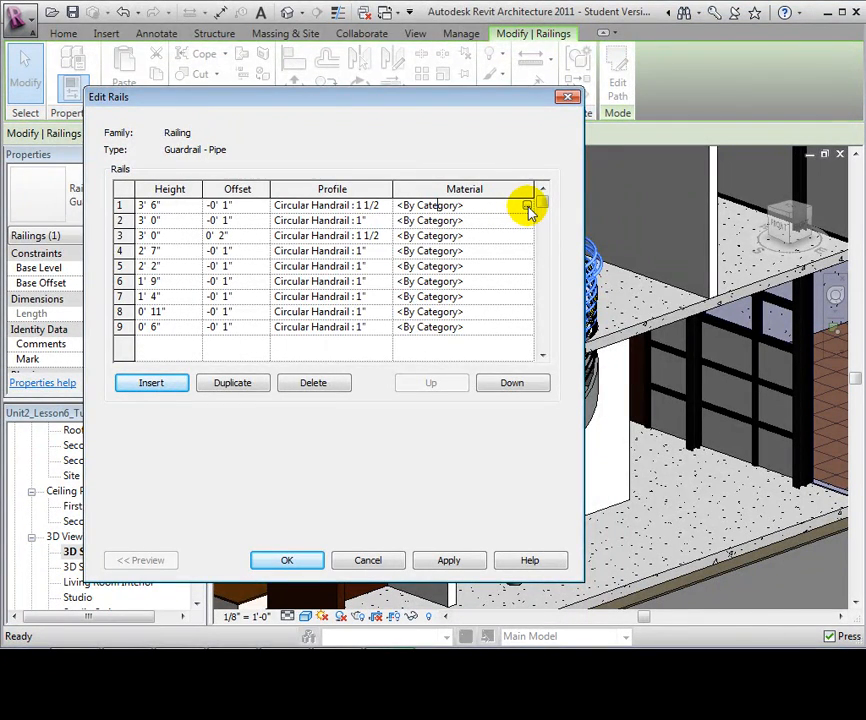
left_click(527, 205)
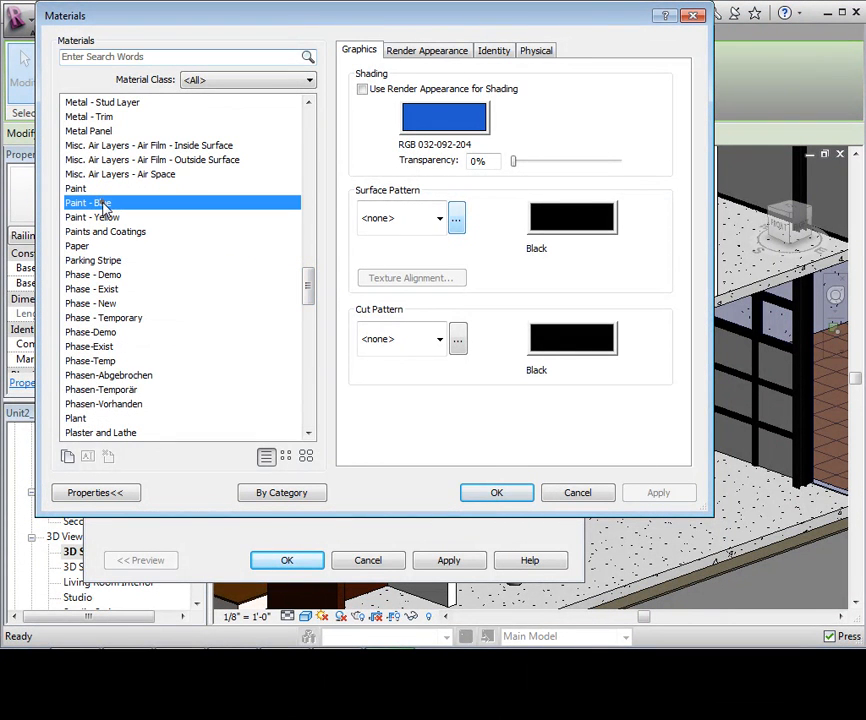
left_click(496, 492)
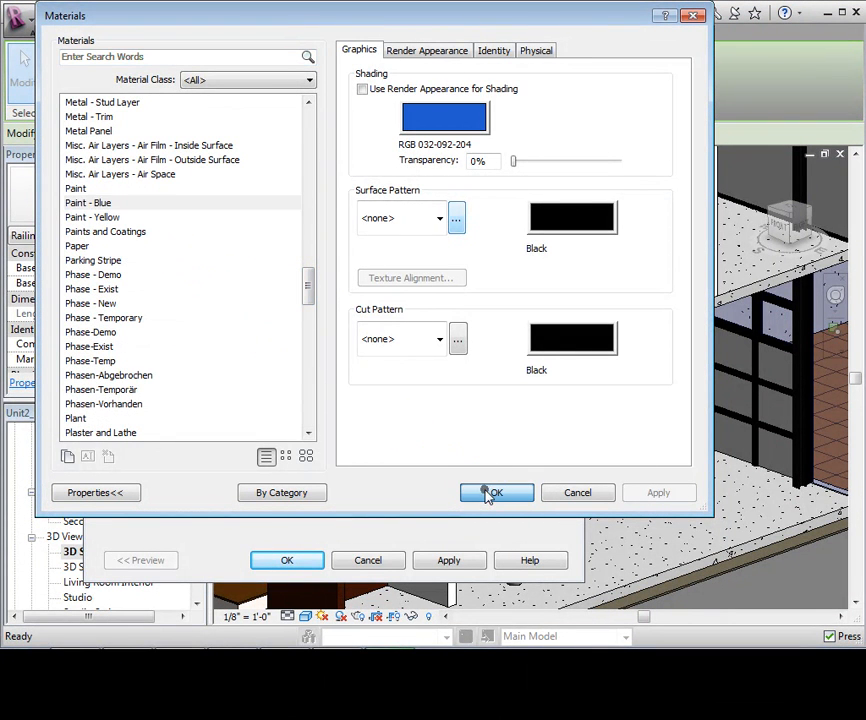
left_click(496, 492)
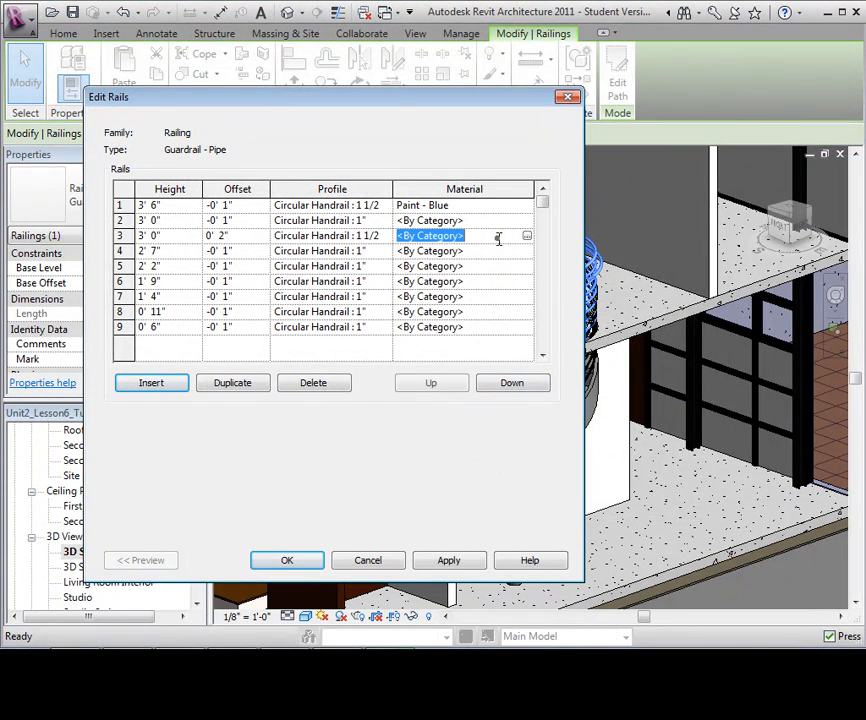
left_click(526, 235)
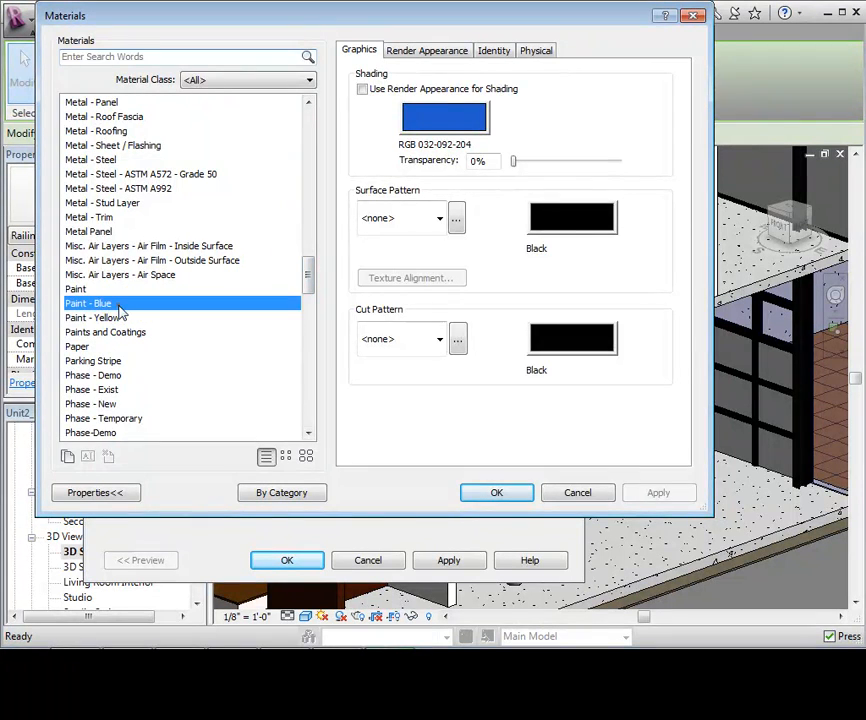
left_click(496, 492)
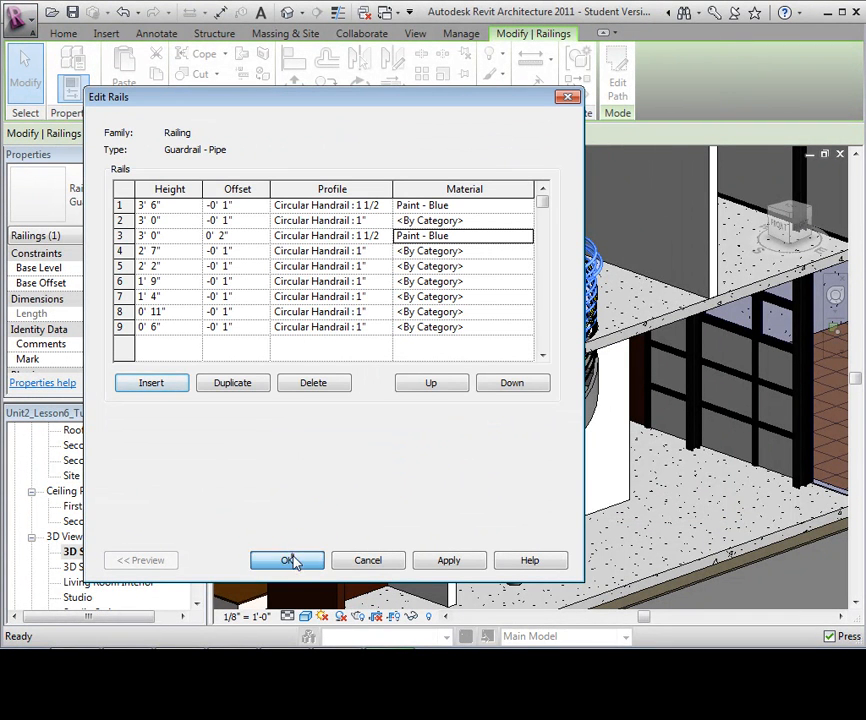
left_click(287, 560)
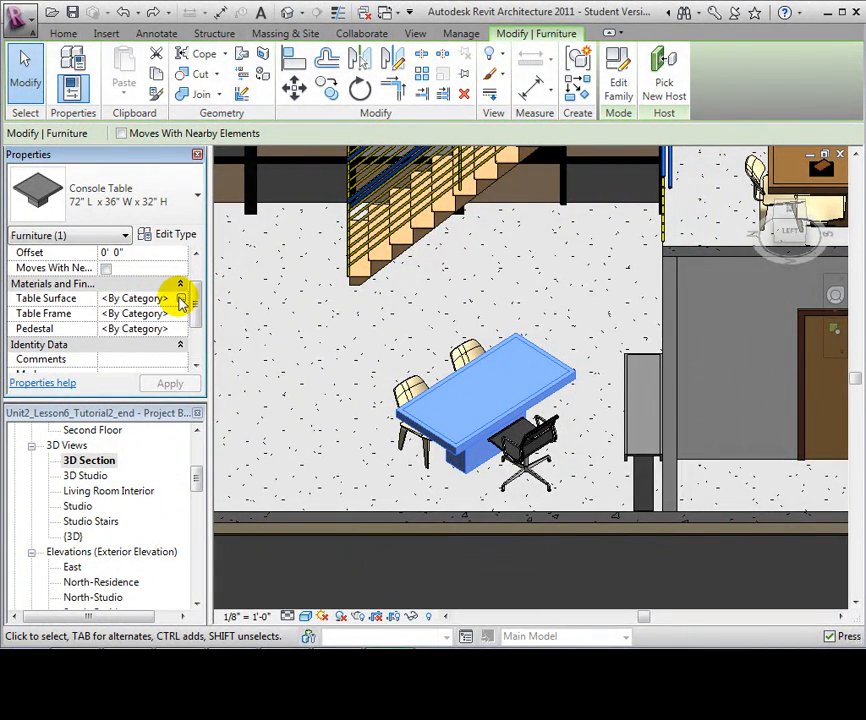
Step: Set the console table's Table Surface material to Glass
left_click(180, 298)
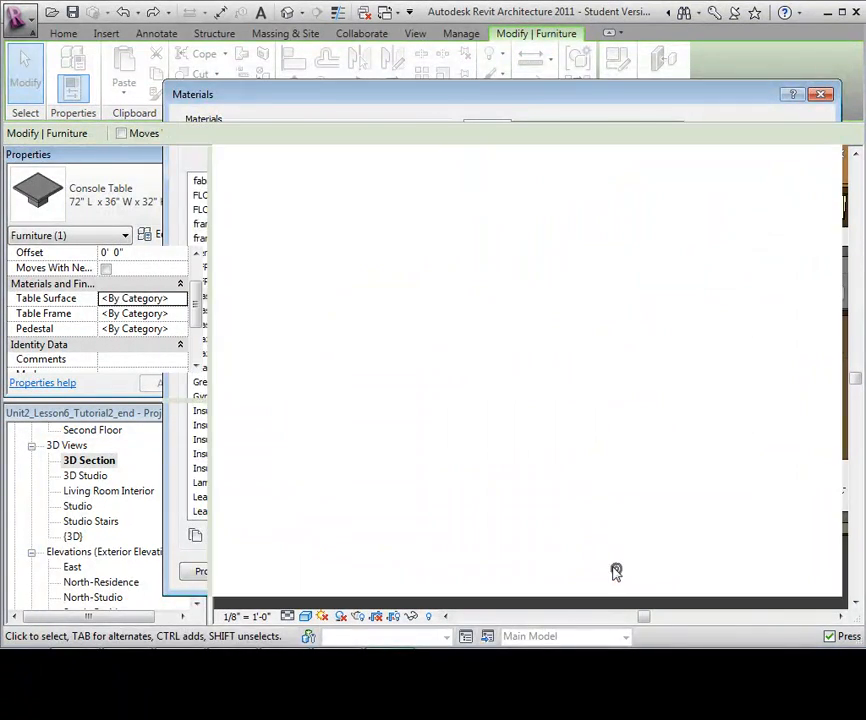
left_click(820, 95)
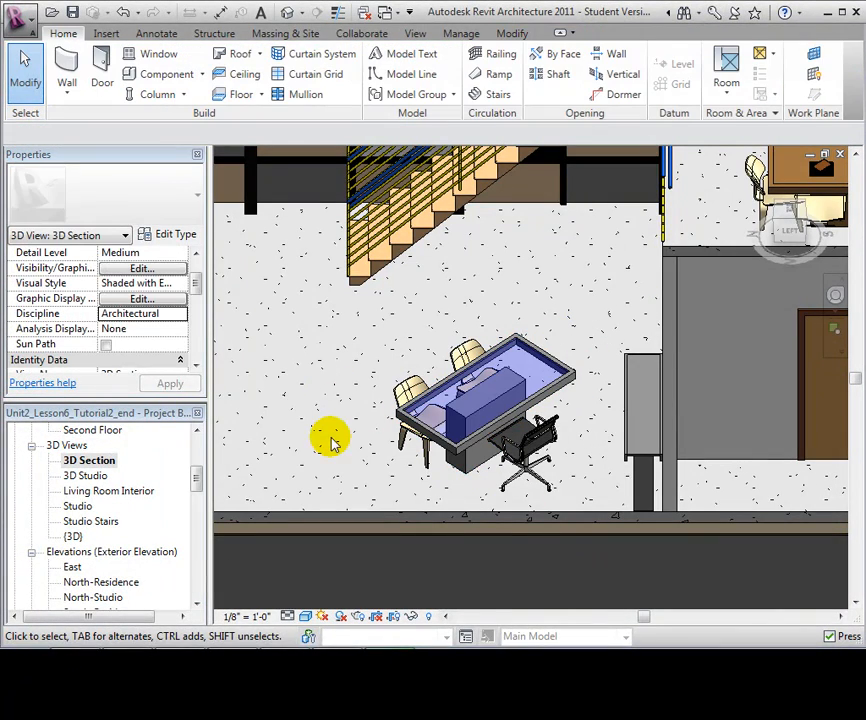
Step: Select the console table and set its pedestal material to Wood - Cherry
left_click(450, 442)
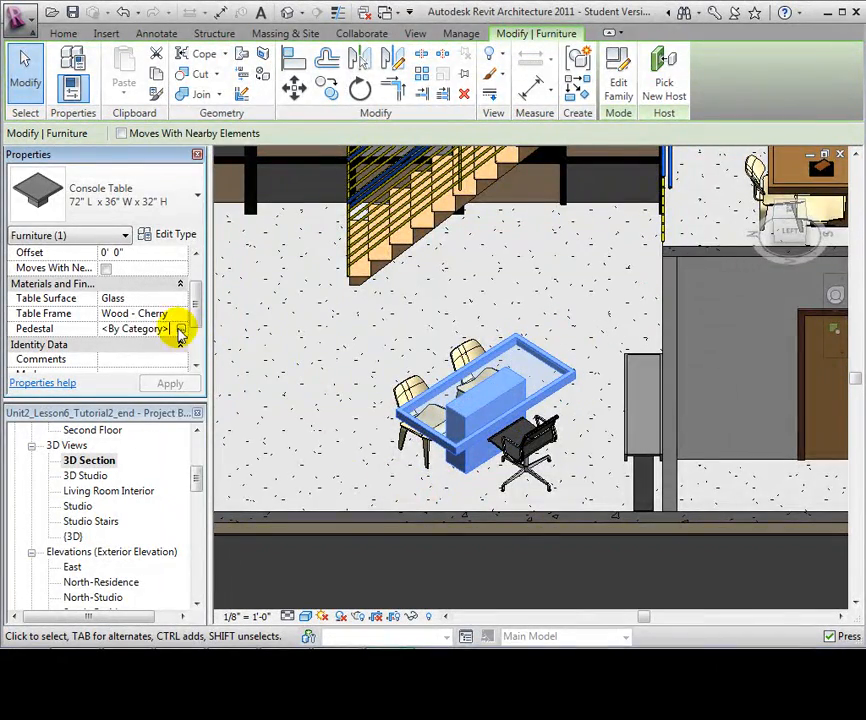
left_click(179, 329)
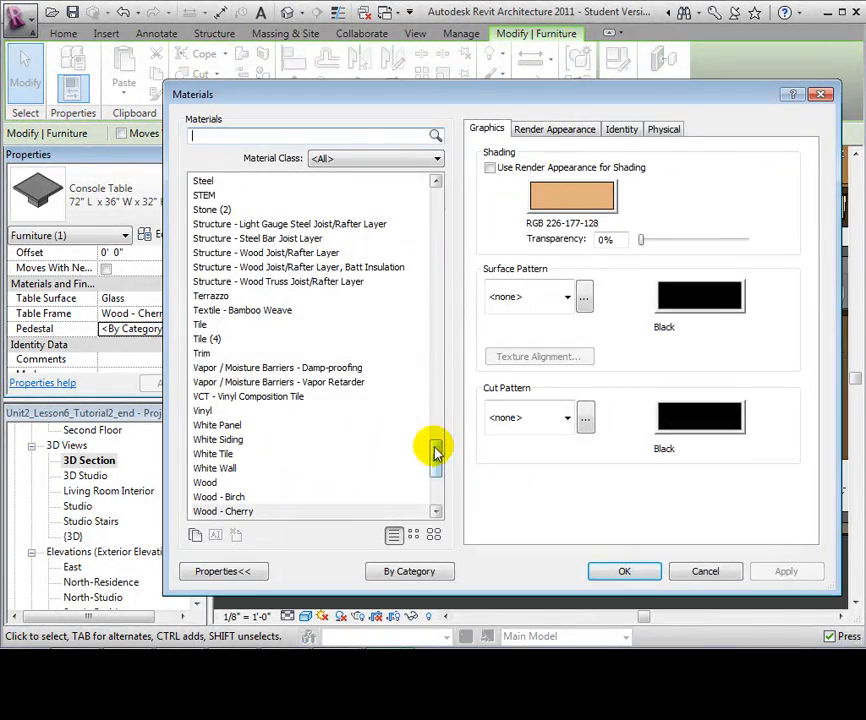
left_click(222, 511)
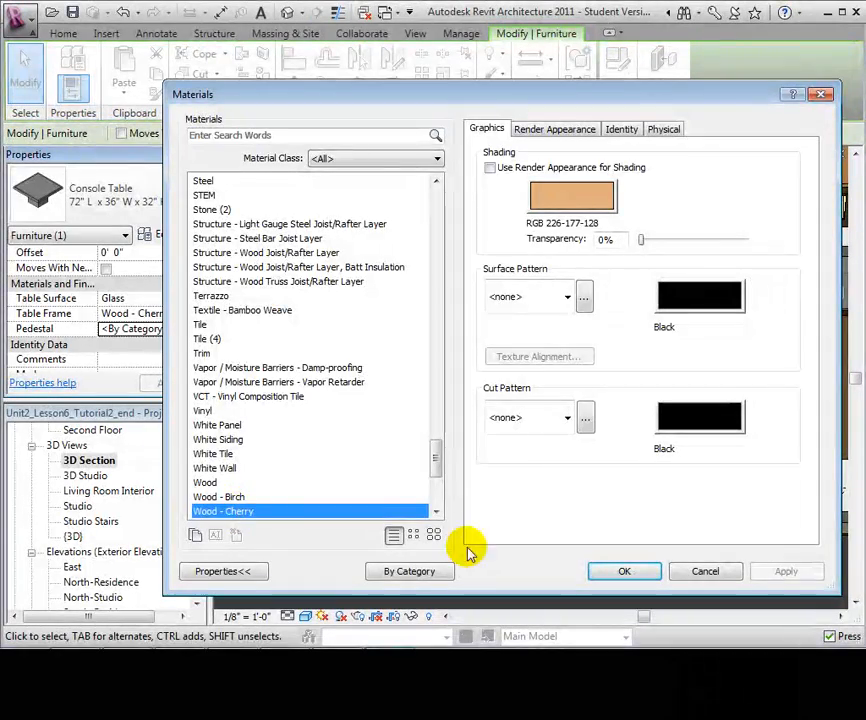
left_click(624, 571)
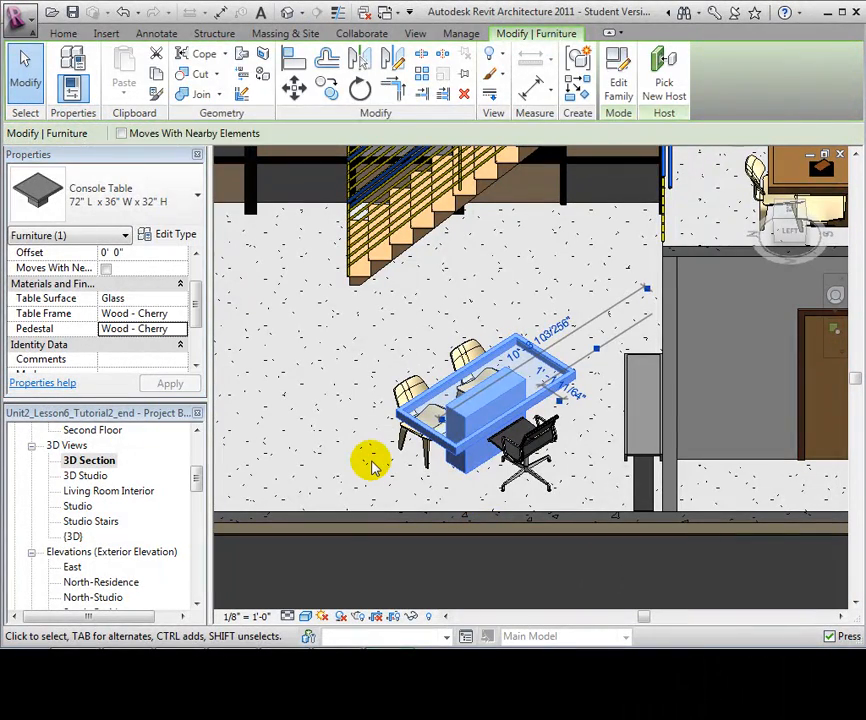